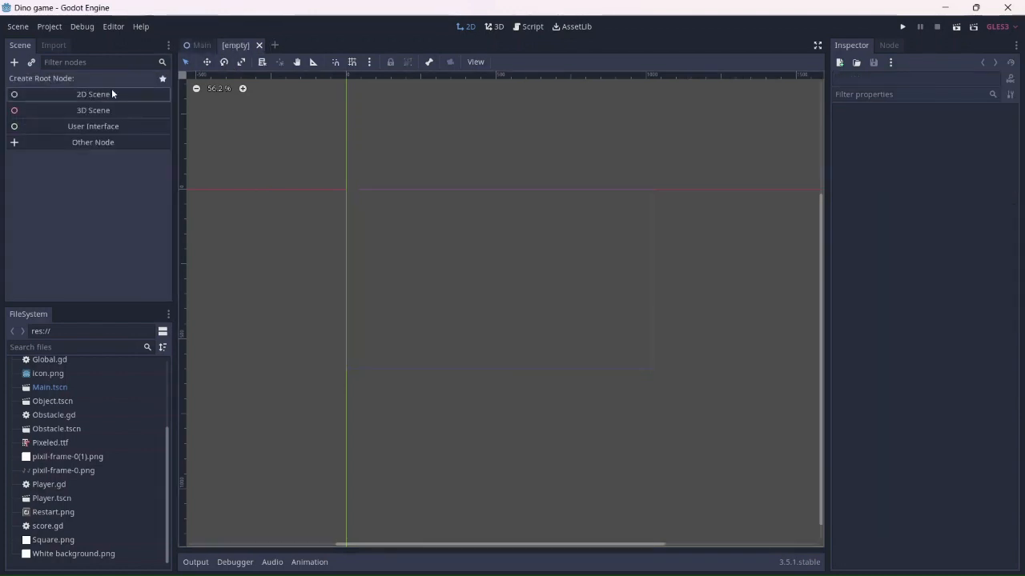
Step: Create the scene root as a CanvasLayer node named Menu via the Other Node dialog
left_click(93, 141)
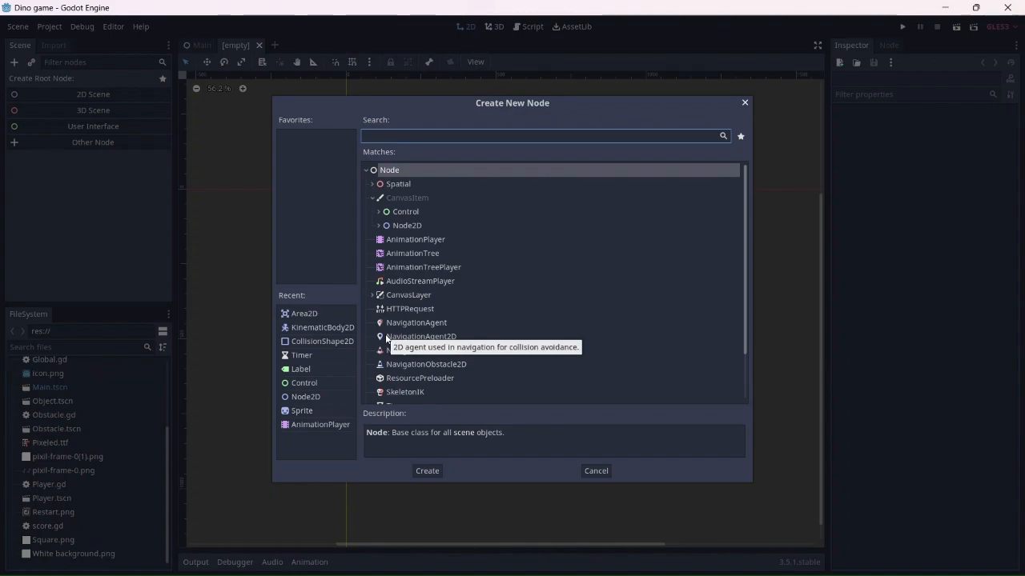
left_click(426, 470)
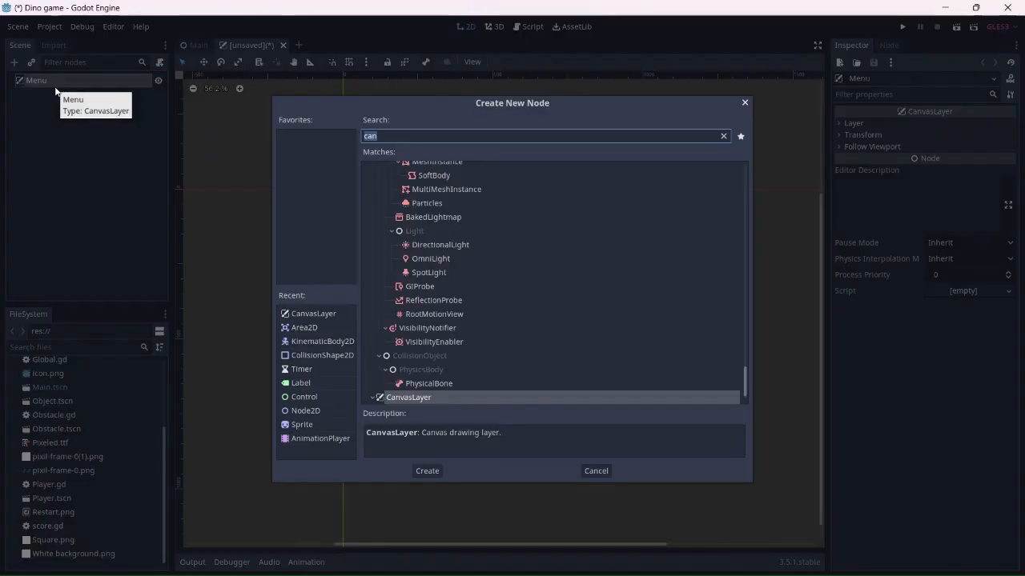
Step: Add a TextureButton with Restart.png as its Normal texture, centred in the viewport, and save Menu.tscn
type("text")
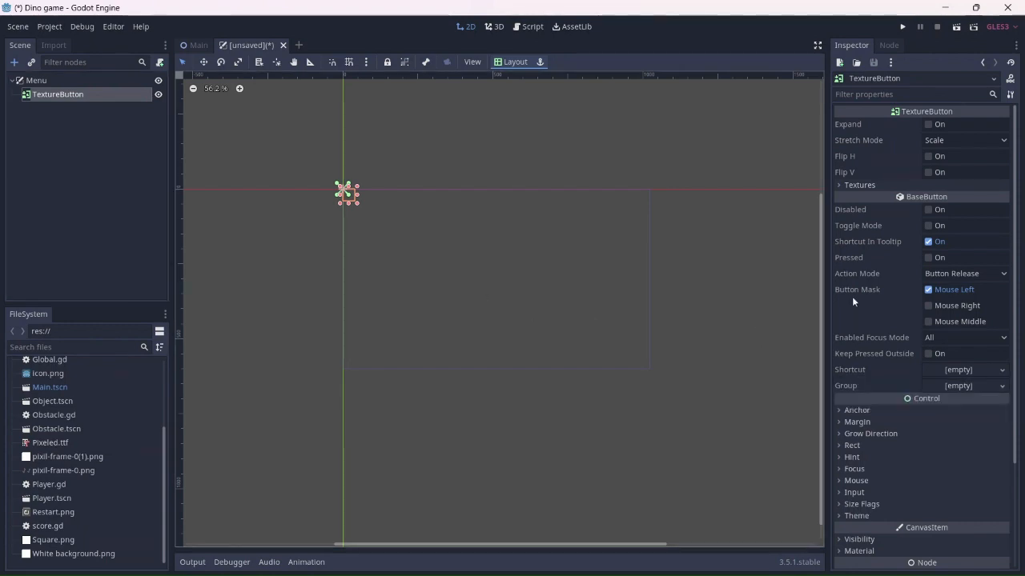
left_click(858, 186)
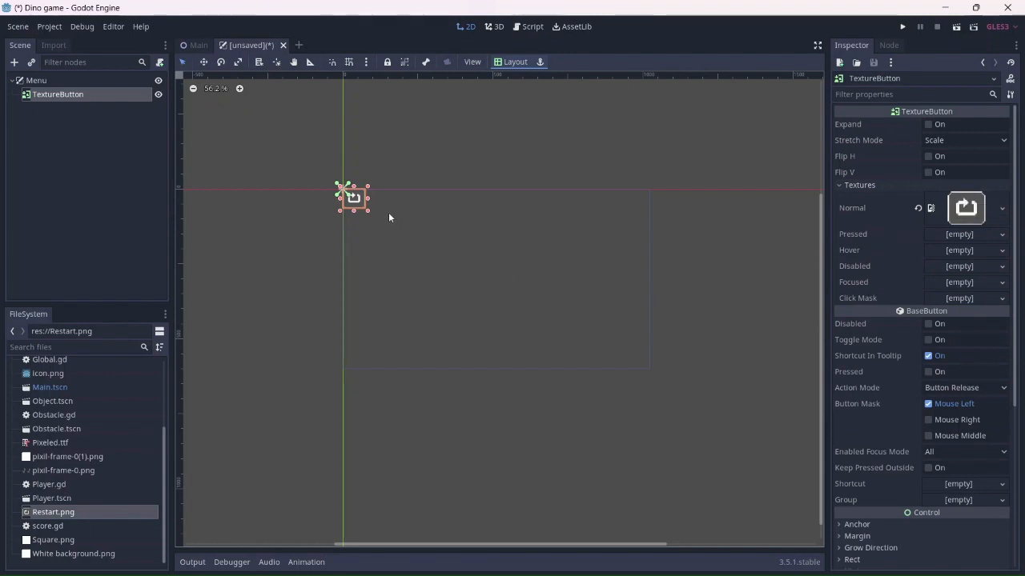
left_click_drag(354, 198, 438, 237)
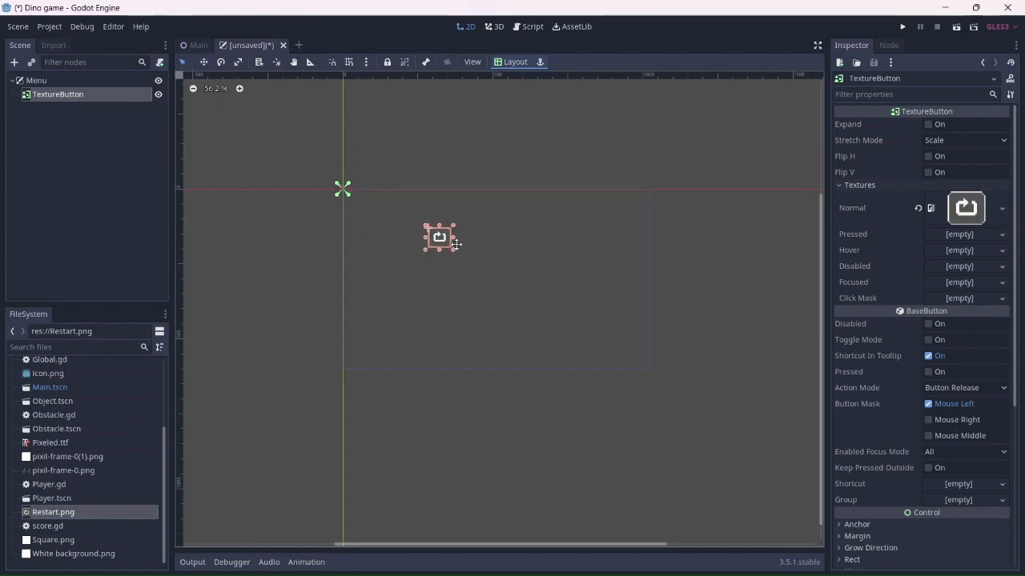
left_click_drag(440, 237, 498, 288)
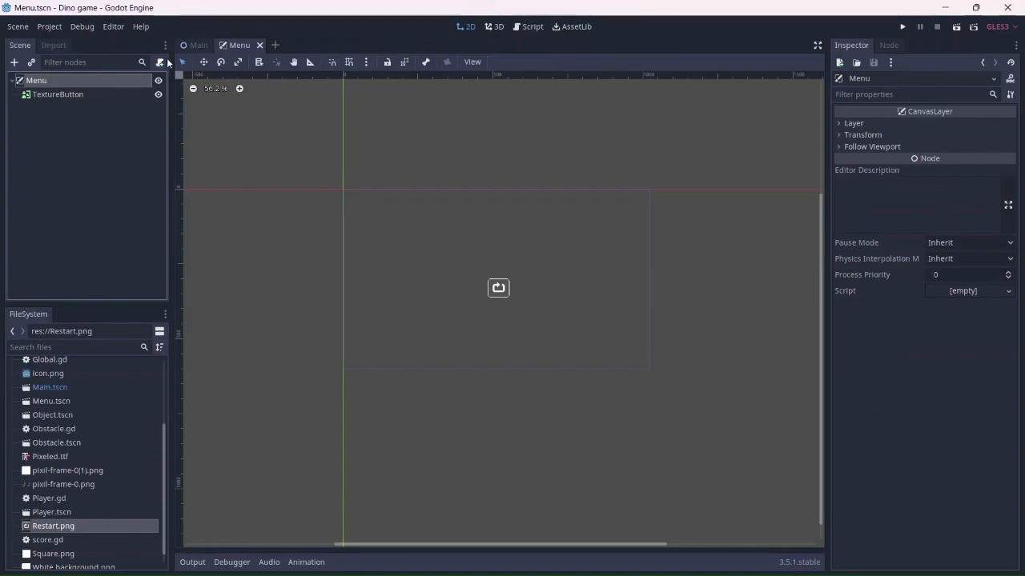
Step: Attach a new Menu.gd script to Menu and clear the template code
left_click(160, 63)
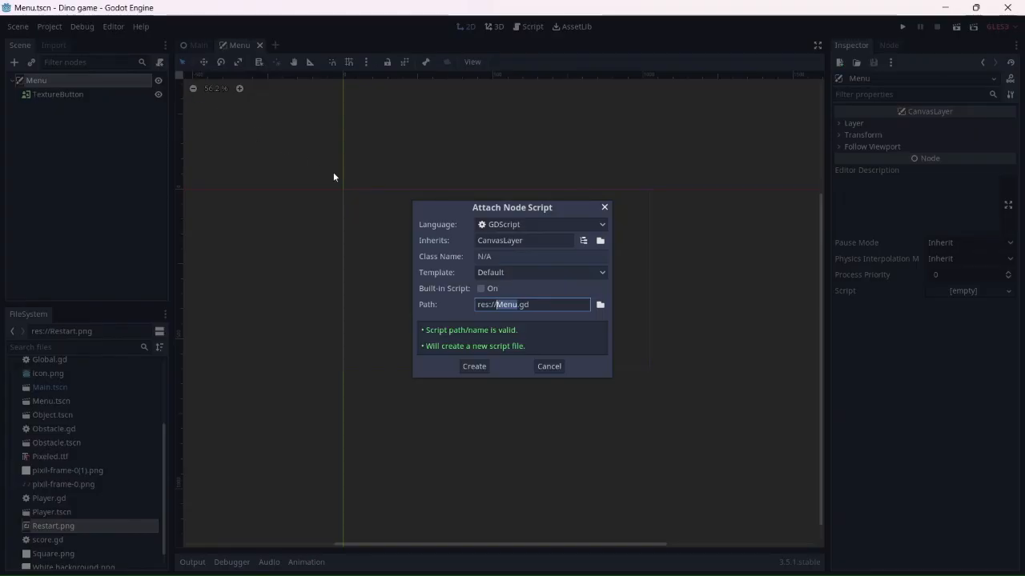
left_click(474, 365)
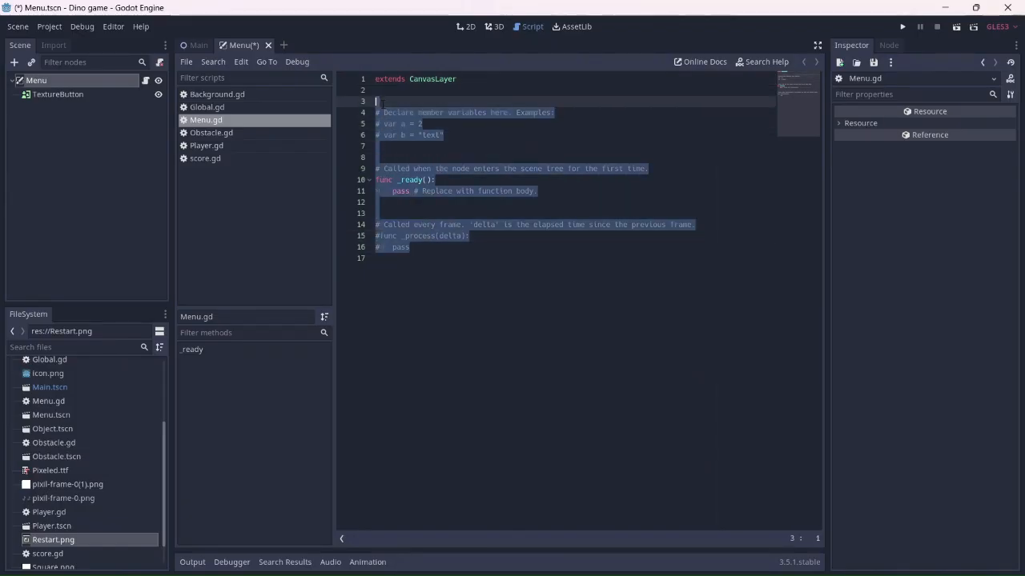
key("Delete")
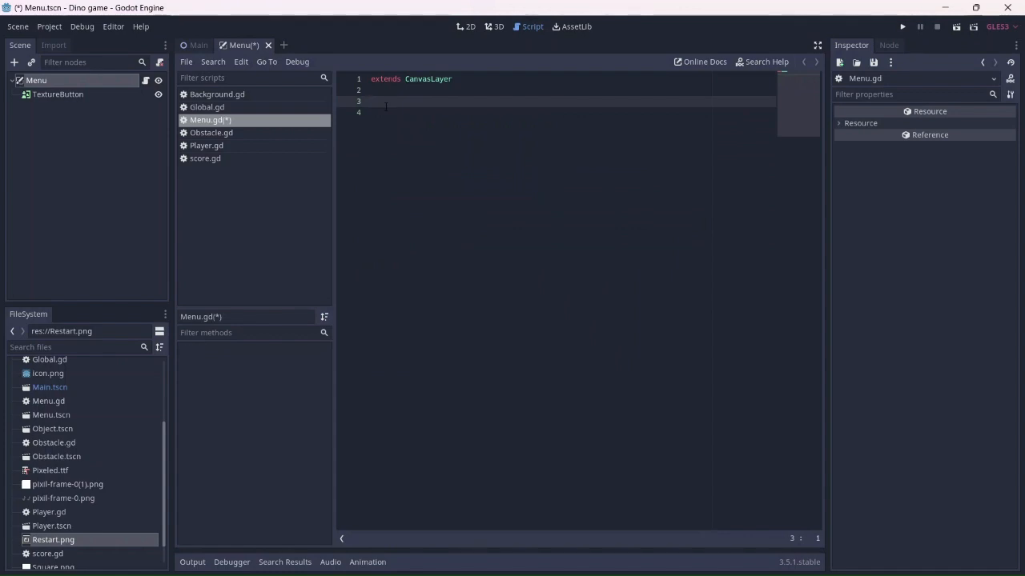
Step: Write 'signal gameover' and func show_gameover(): $TextureButton.show() in Menu.gd
type("signal gam")
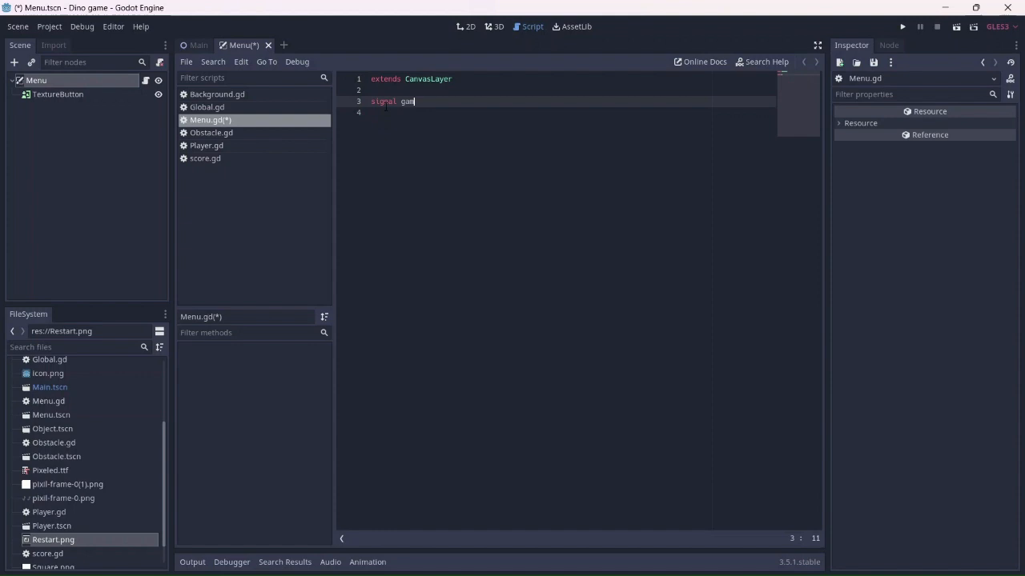
type("eover")
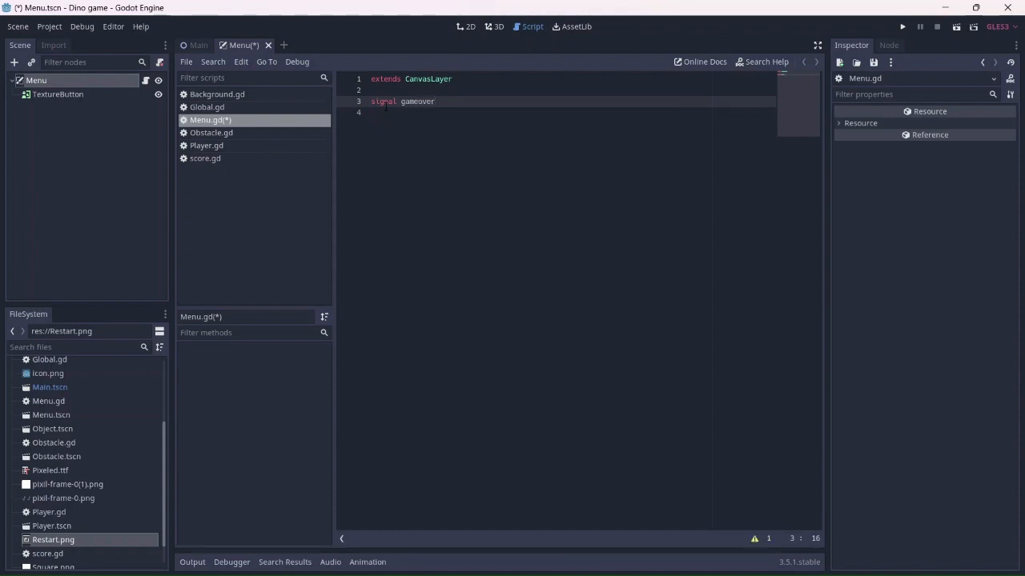
type("fu")
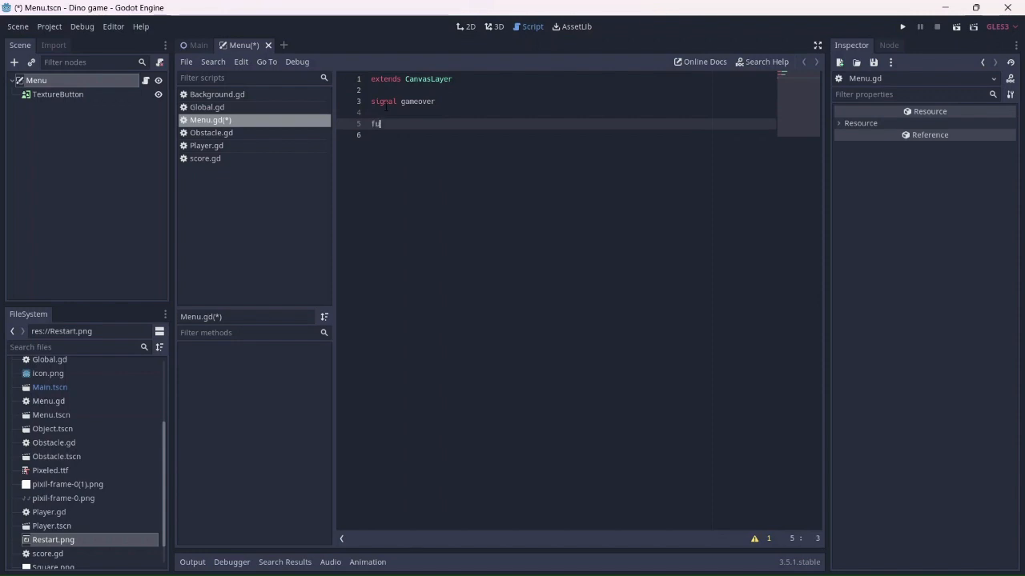
type("nc")
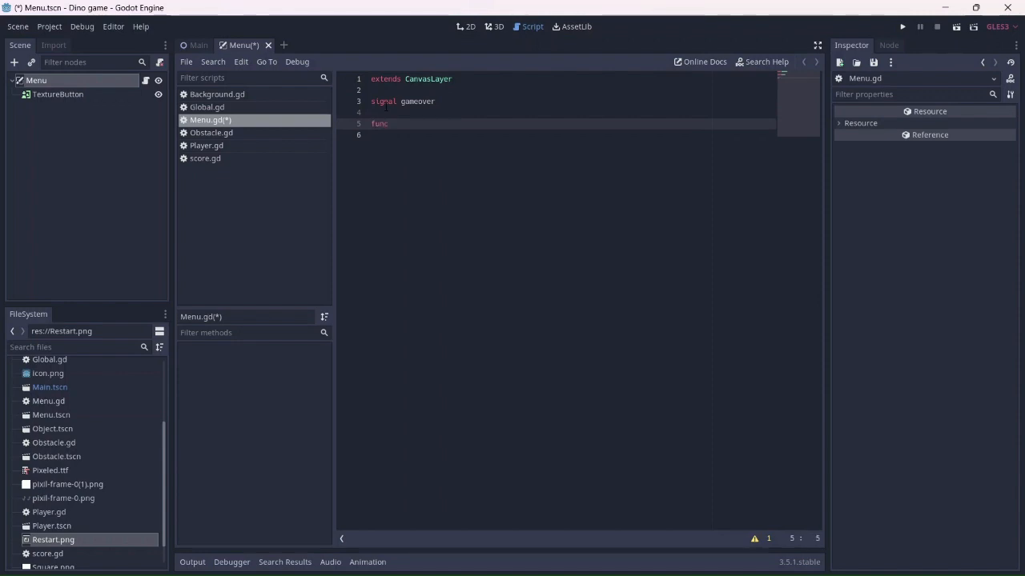
type("show")
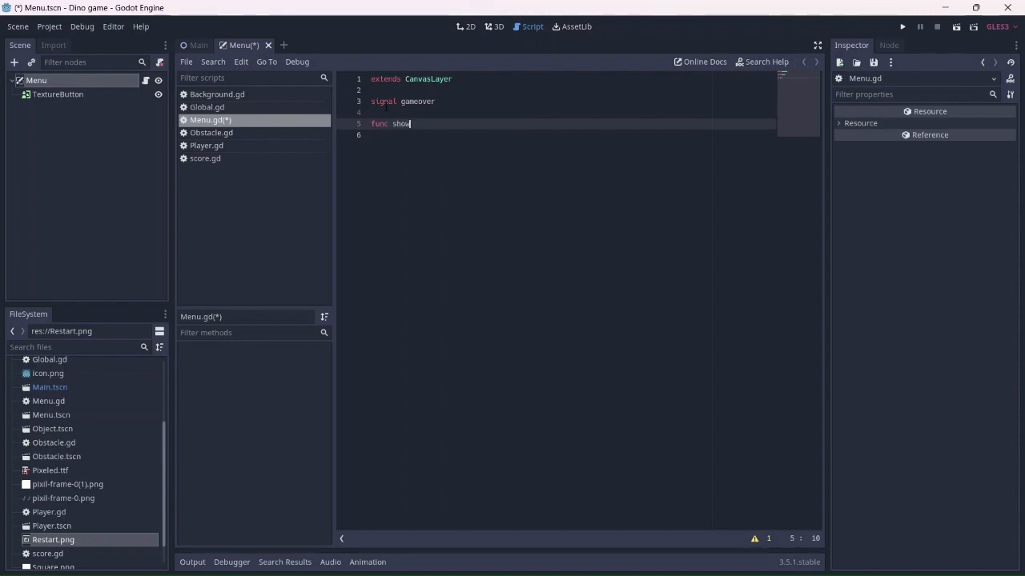
type("_gameover")
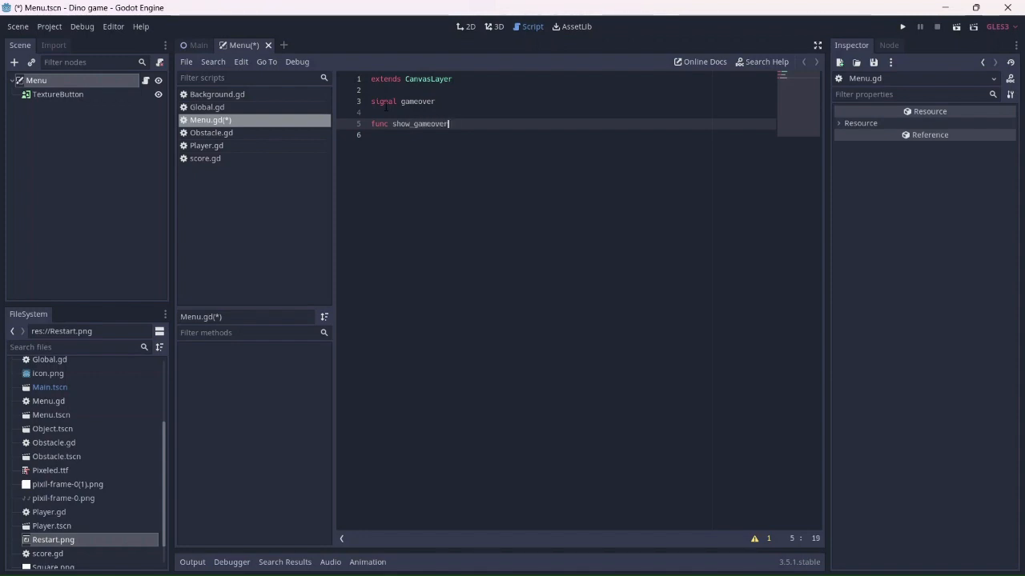
type("():")
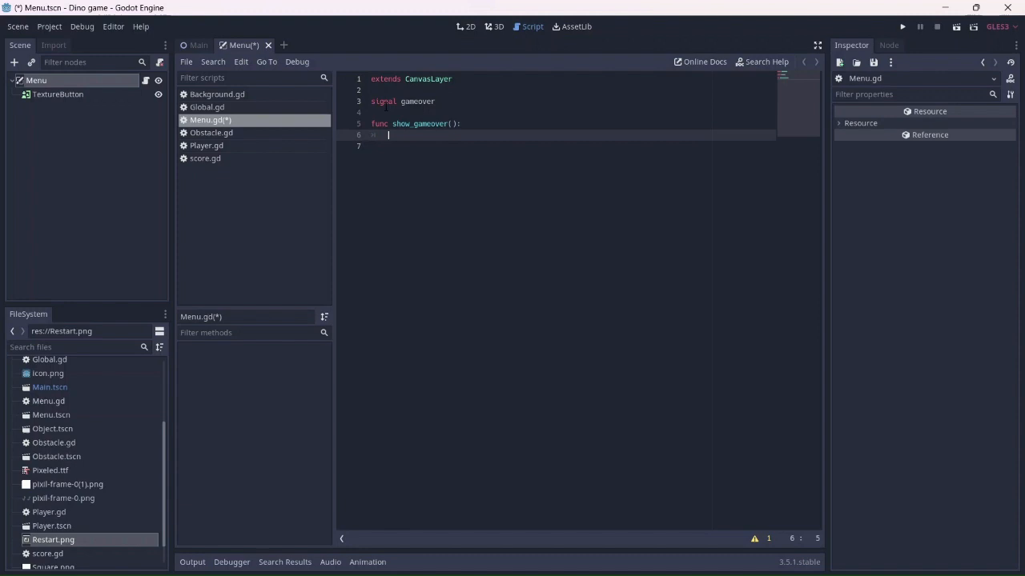
type("$")
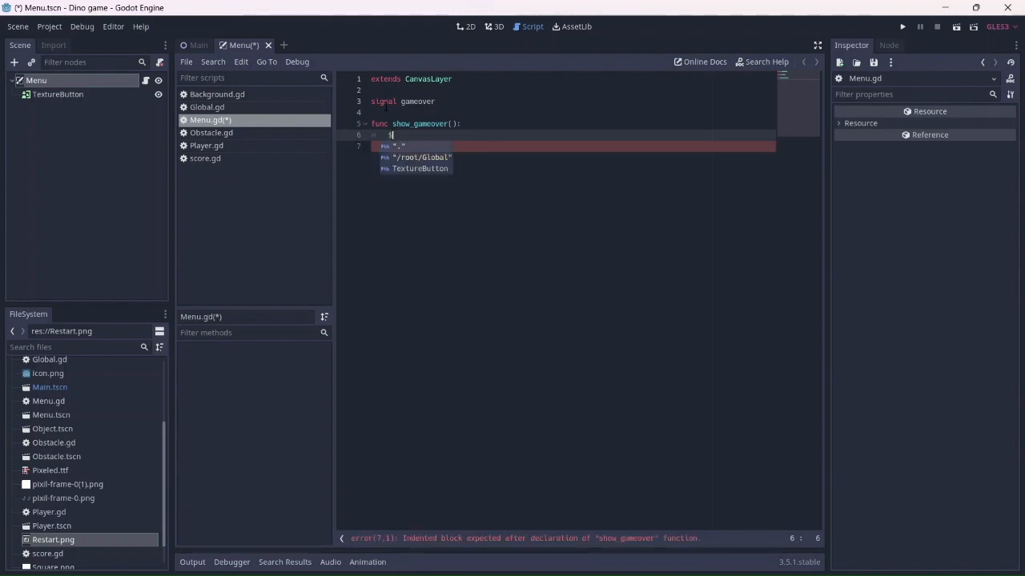
type("TextureButton.")
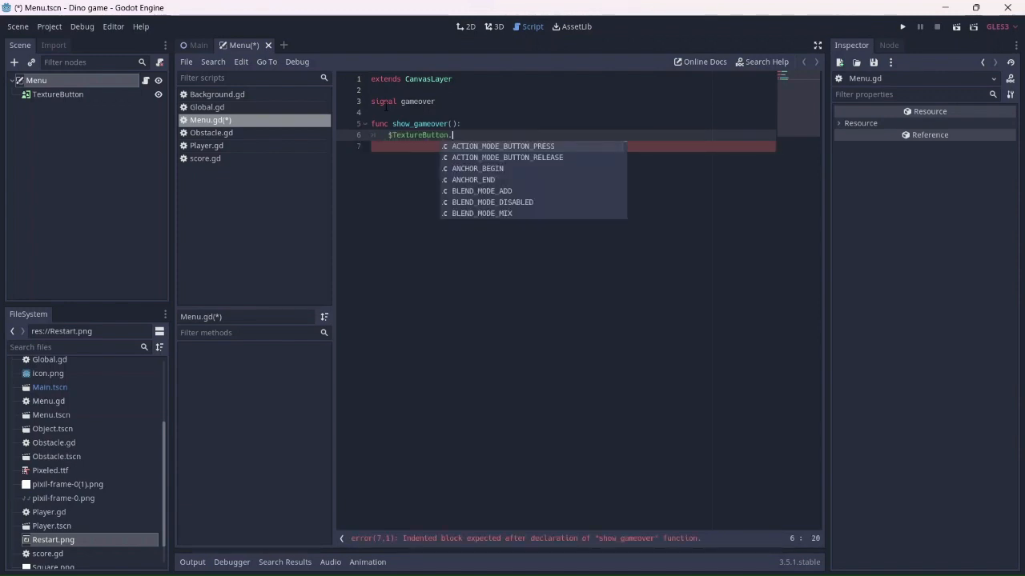
type("show()")
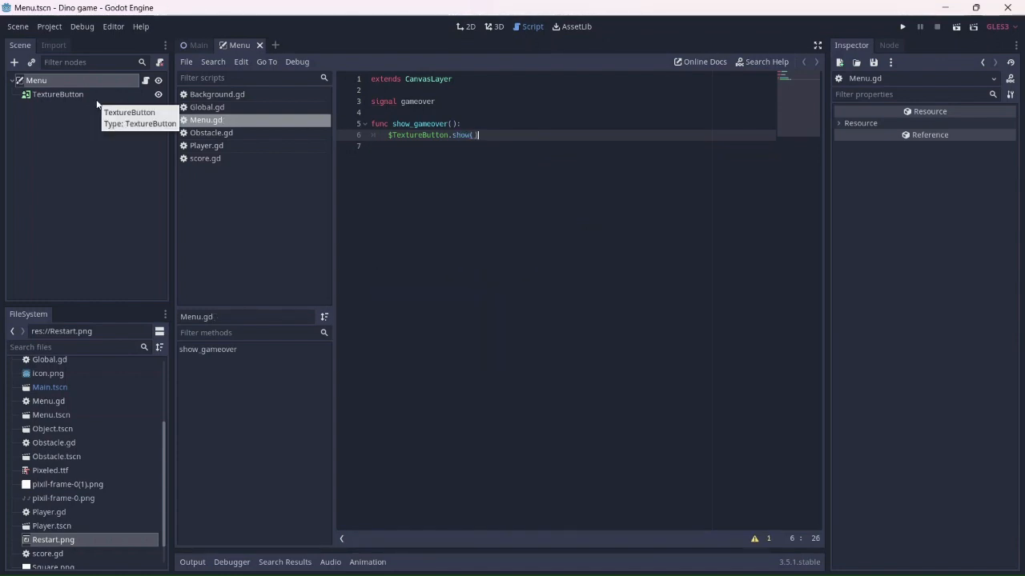
Step: Connect TextureButton's pressed() signal to Menu, creating _on_TextureButton_pressed
left_click(58, 93)
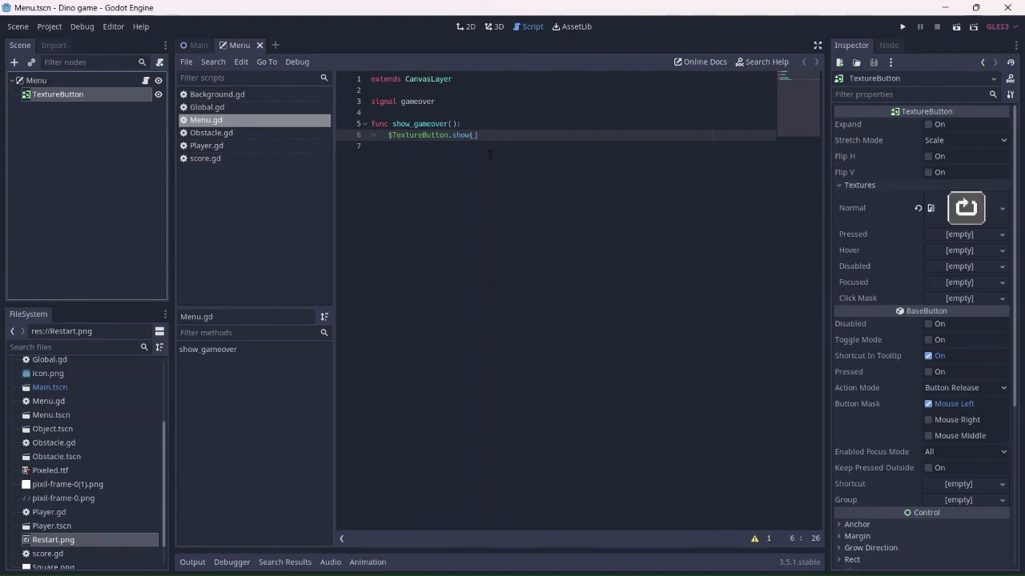
left_click(888, 45)
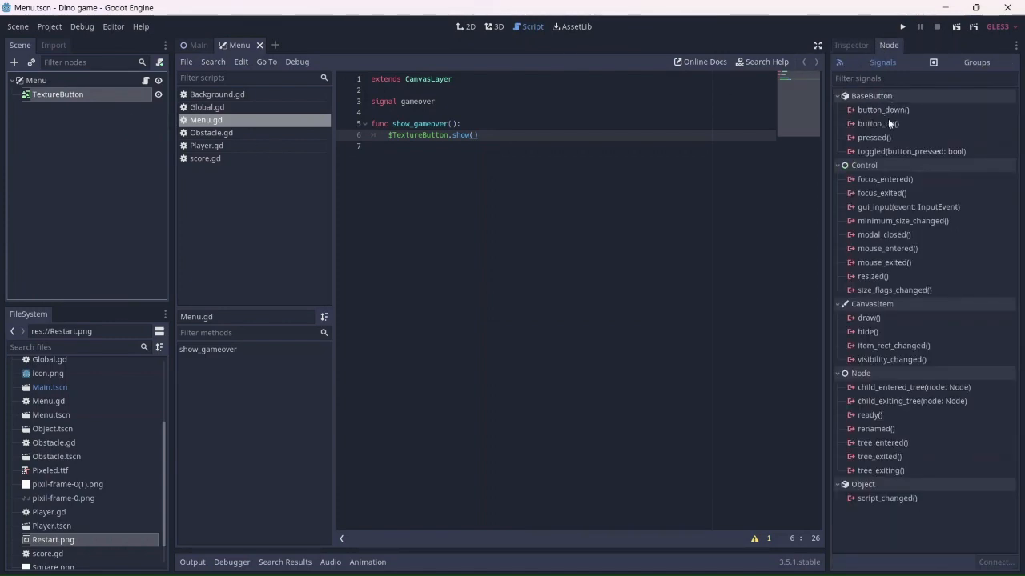
double_click(874, 138)
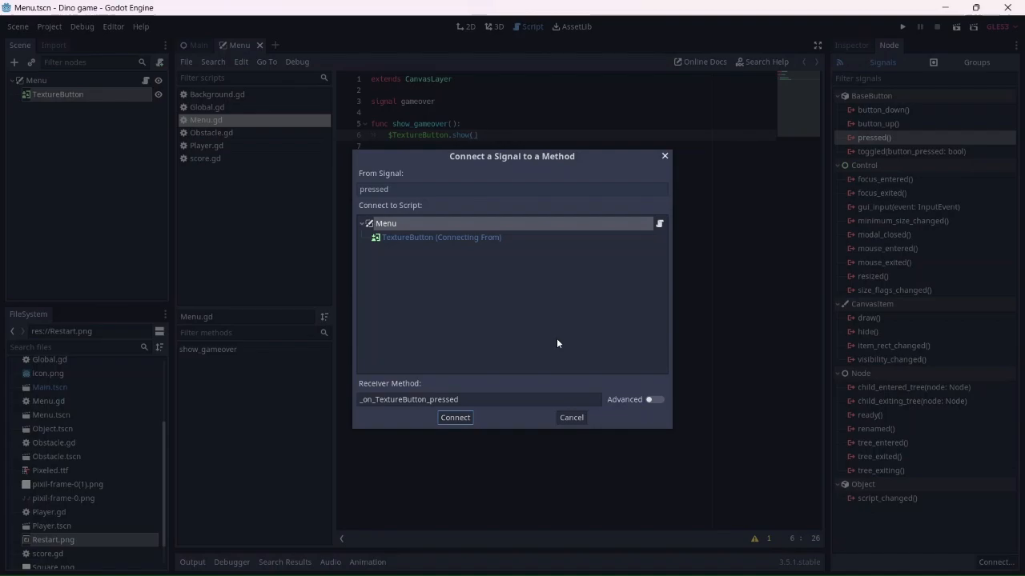
left_click(455, 416)
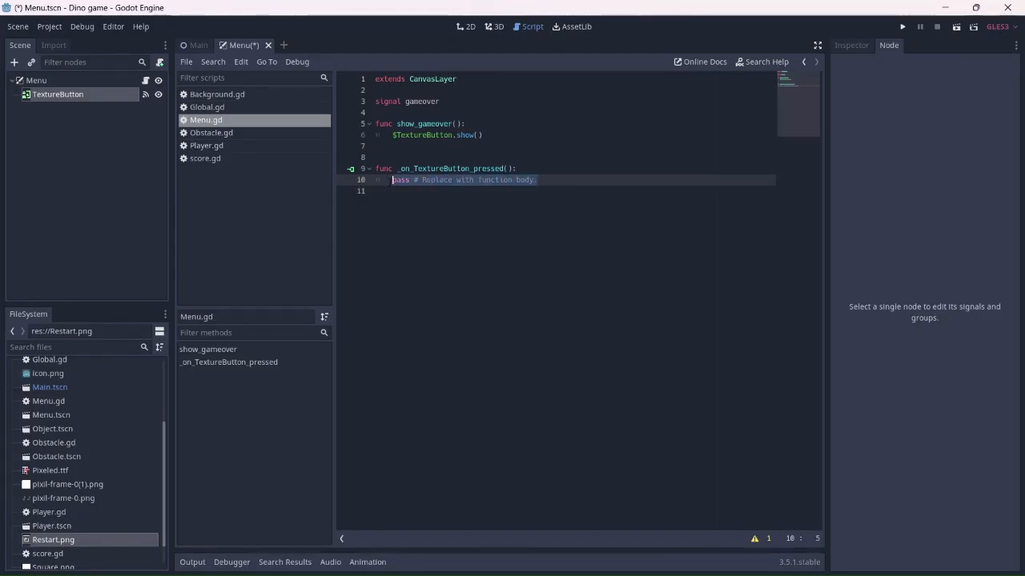
Step: Make _on_TextureButton_pressed reload the scene and hide the button, and uncheck TextureButton's Visible
key("Delete")
type("emi")
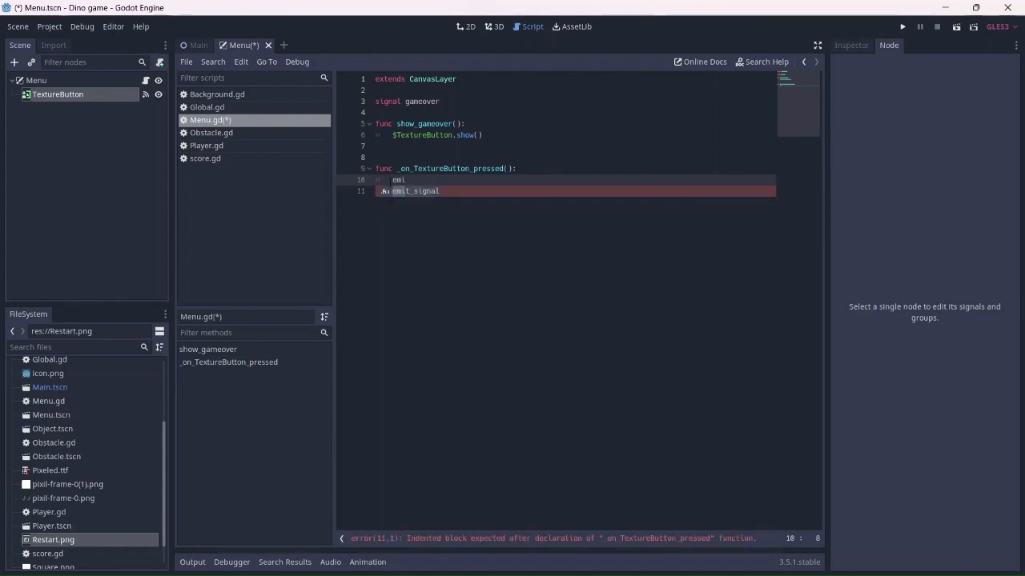
type("()")
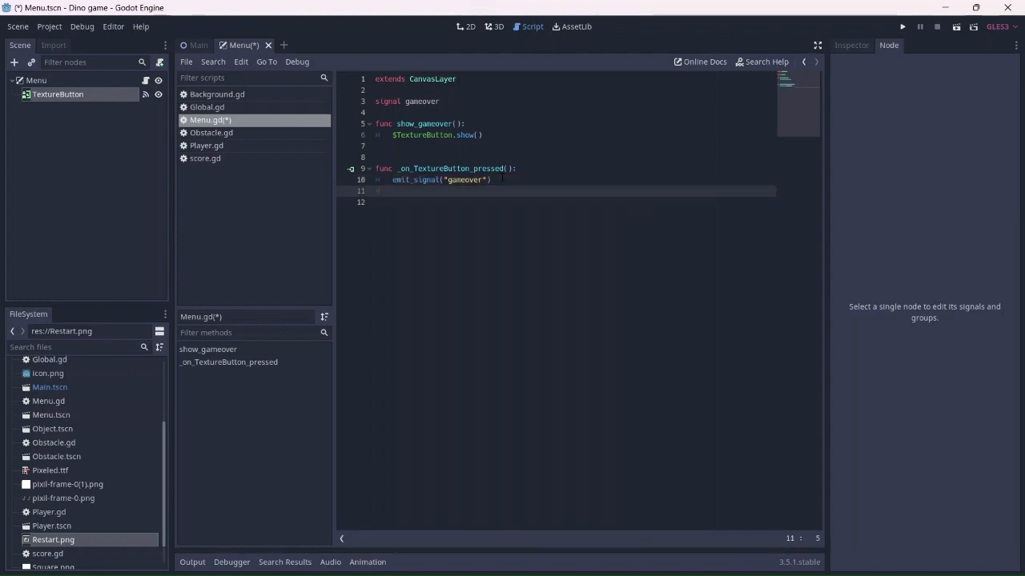
type("get_tree().reload_current_scene(")
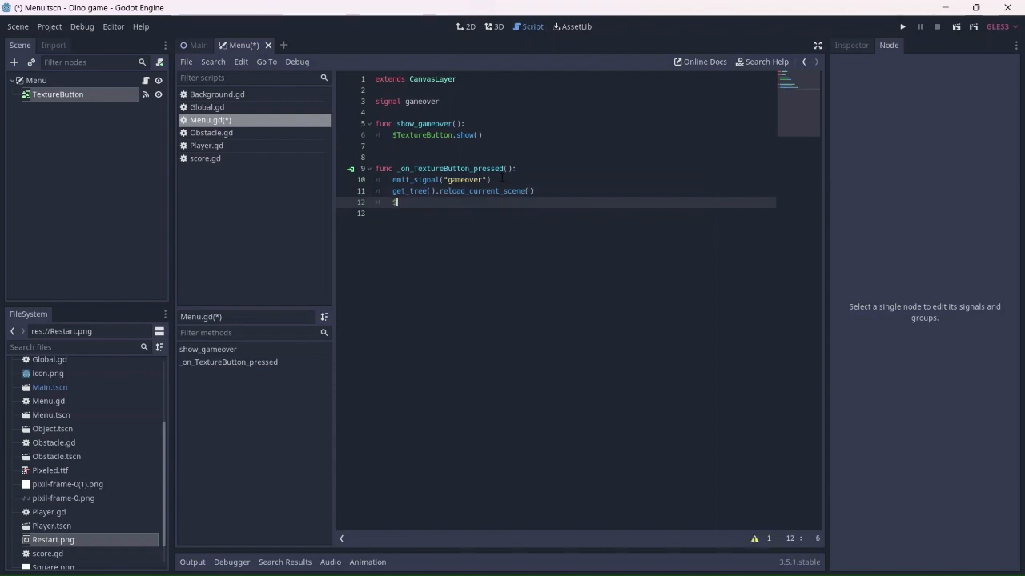
type("$TextureButton.hide(")
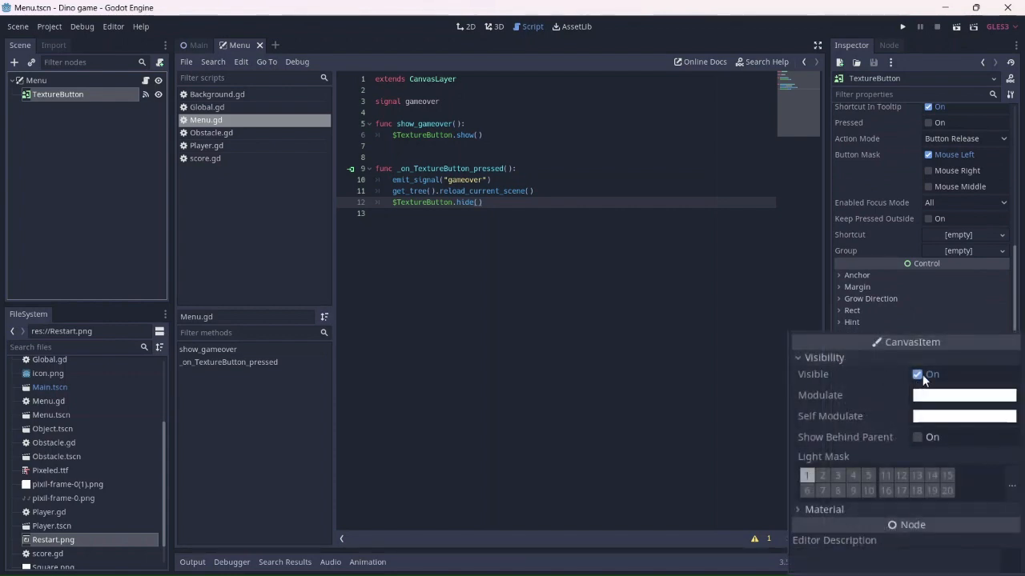
left_click(916, 375)
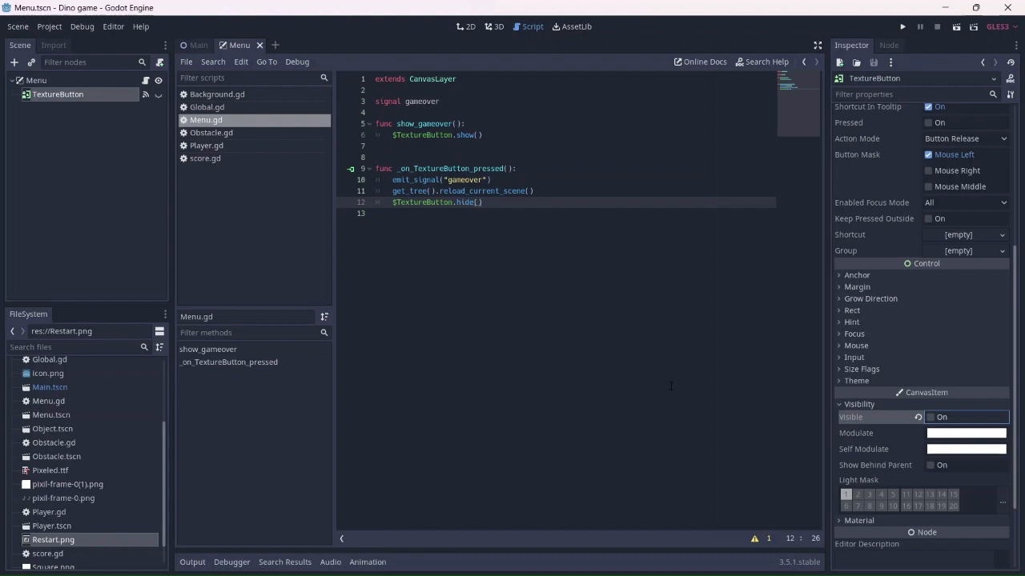
left_click(282, 45)
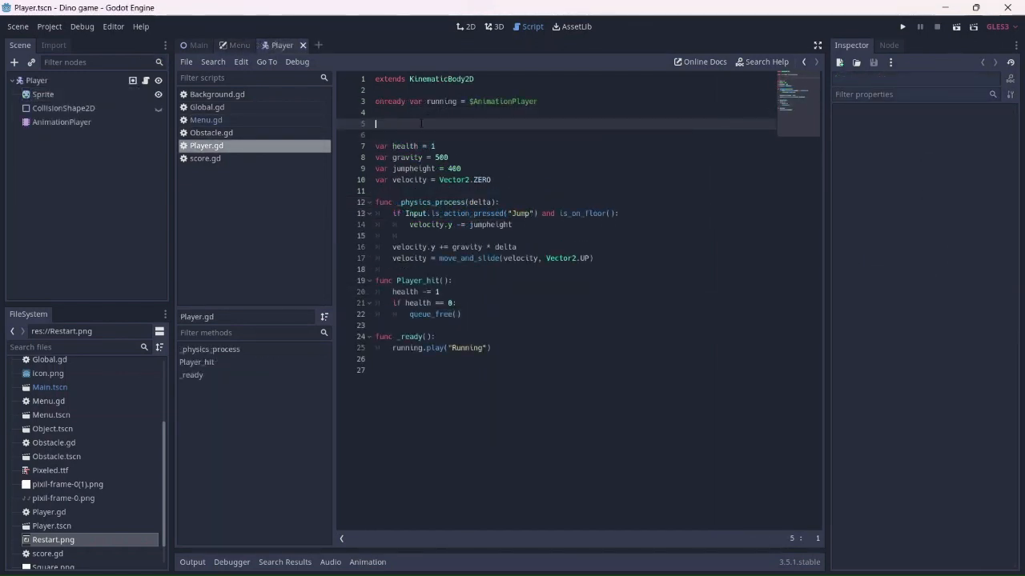
Step: Declare 'signal hit' in Player.gd and emit it at the start of Player_hit(), then return to Main
type("signal")
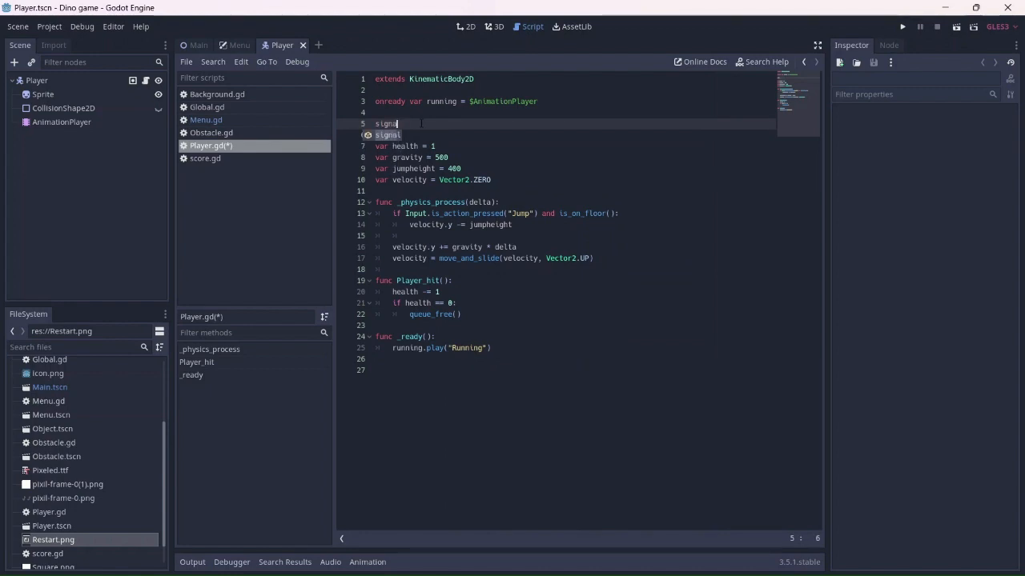
type("hit")
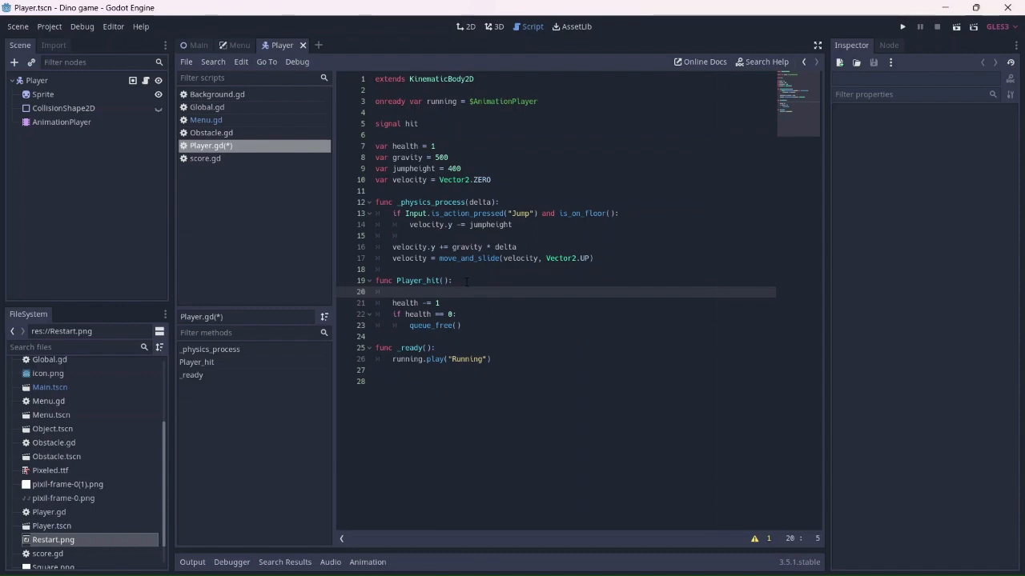
type("emit_signal(\"hit")
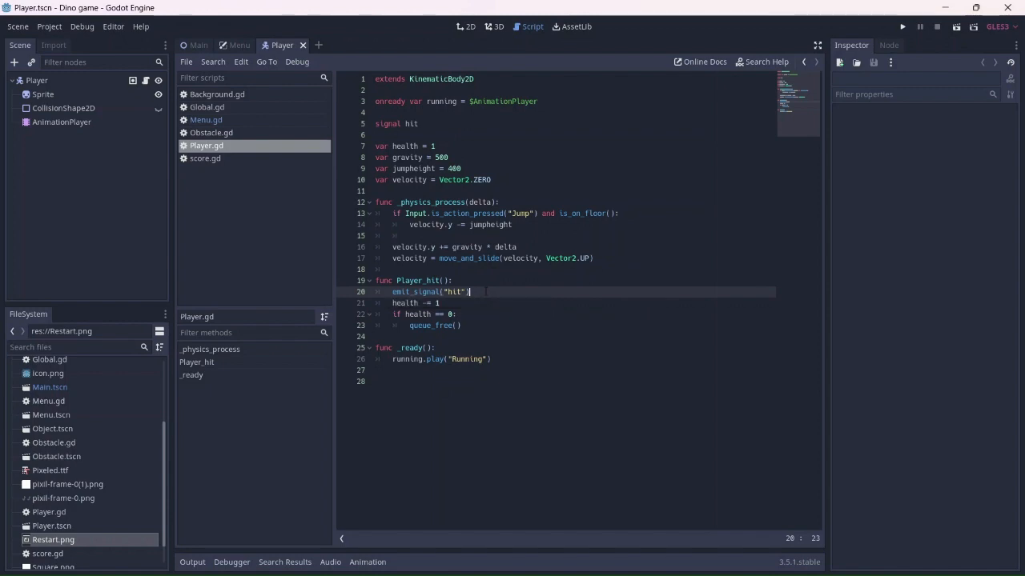
left_click(198, 45)
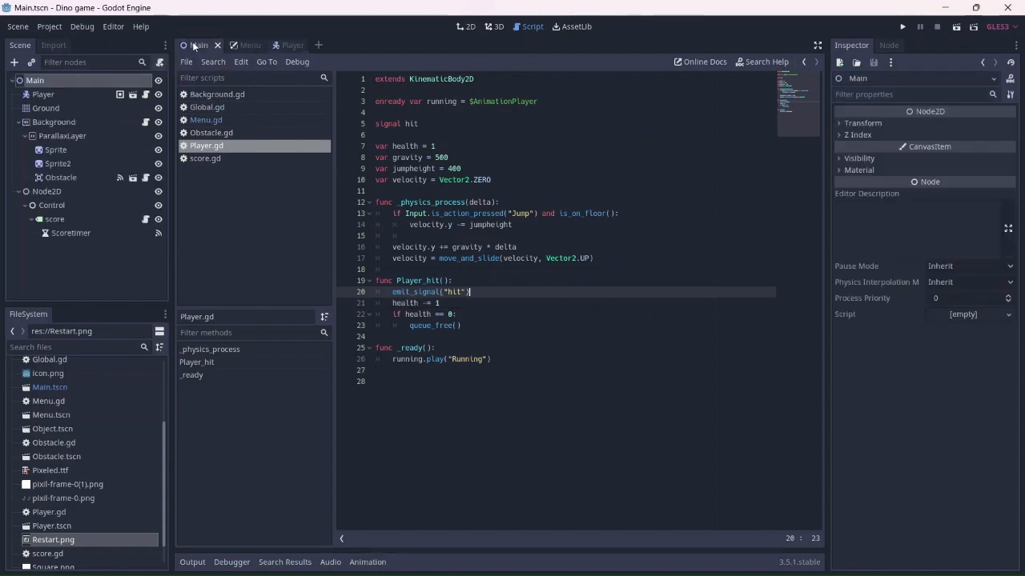
Step: Instance Menu.tscn as a child of Main and begin attaching a script to Main
left_click(32, 61)
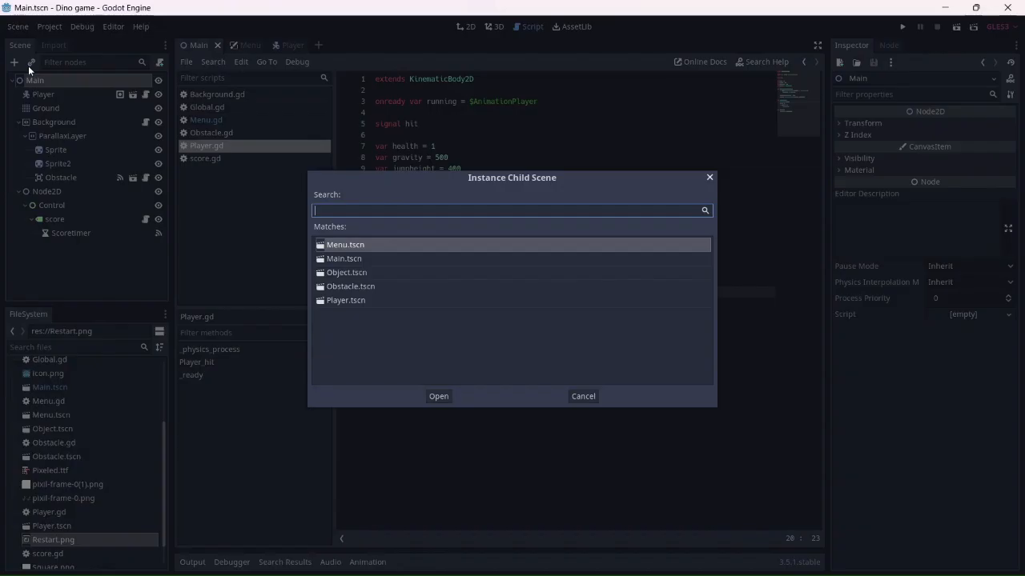
mouse_move(346, 243)
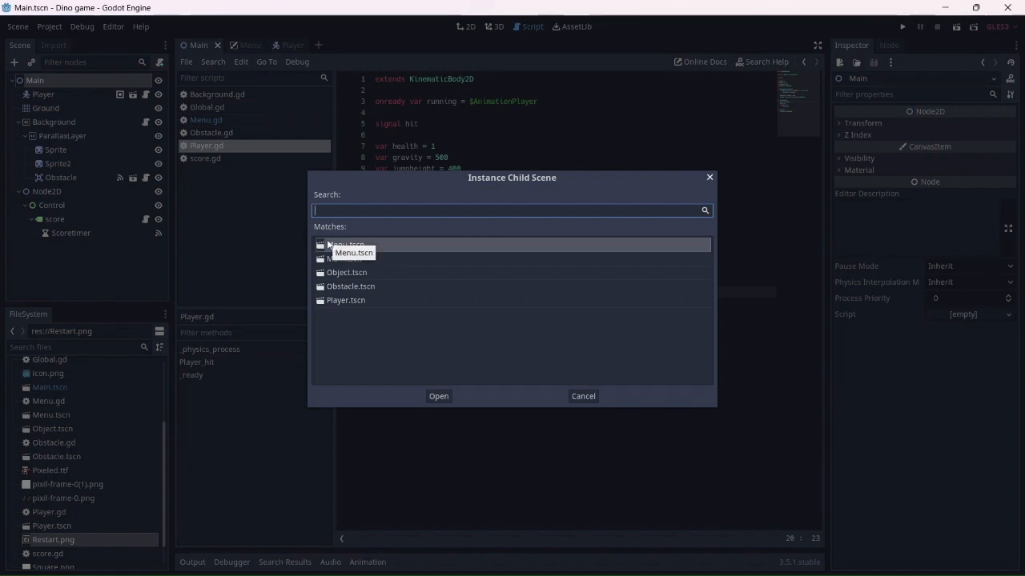
left_click(439, 397)
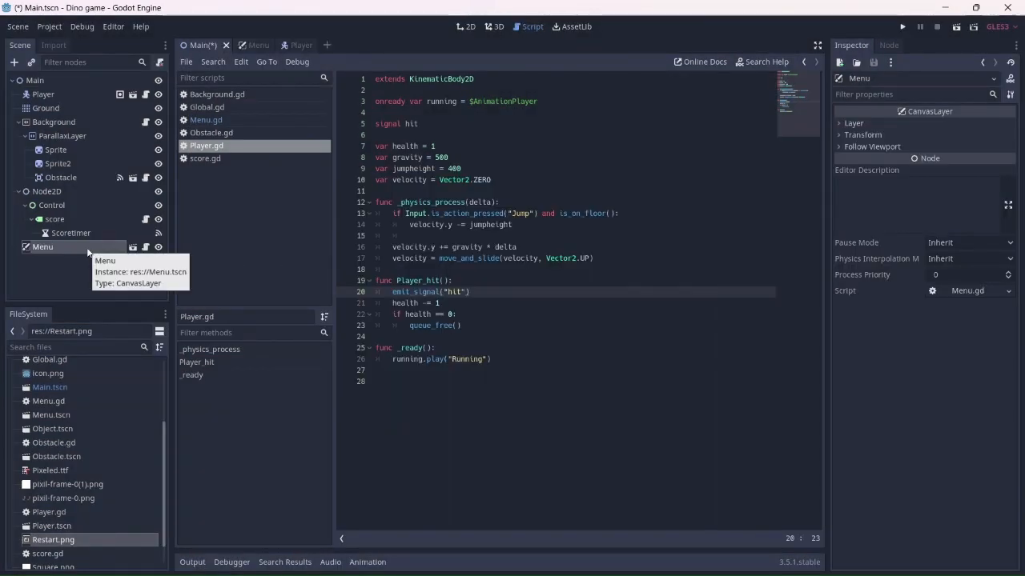
left_click(464, 25)
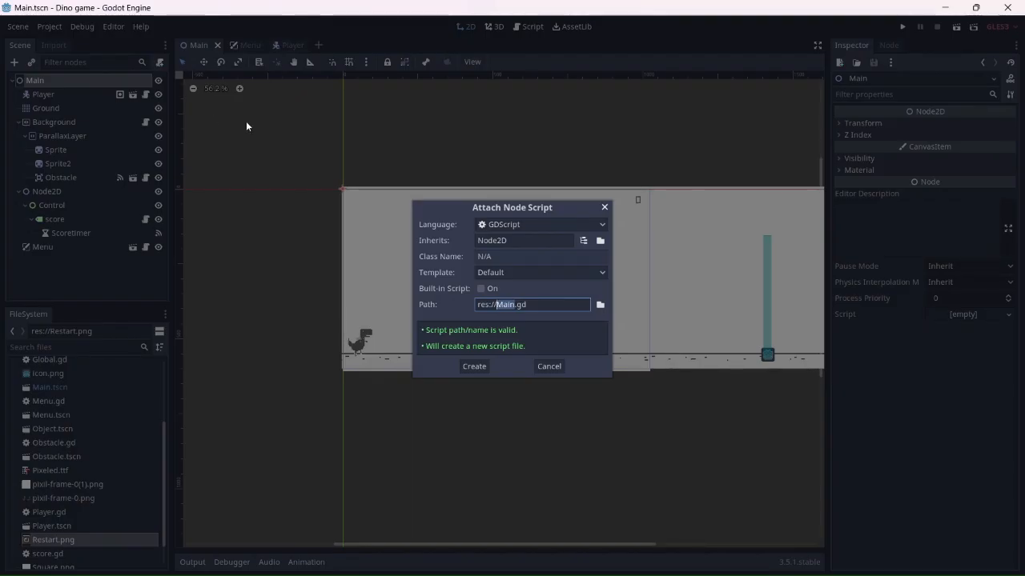
Step: Create Main.gd and connect the Player's hit signal to it as _on_Player_hit
left_click(474, 365)
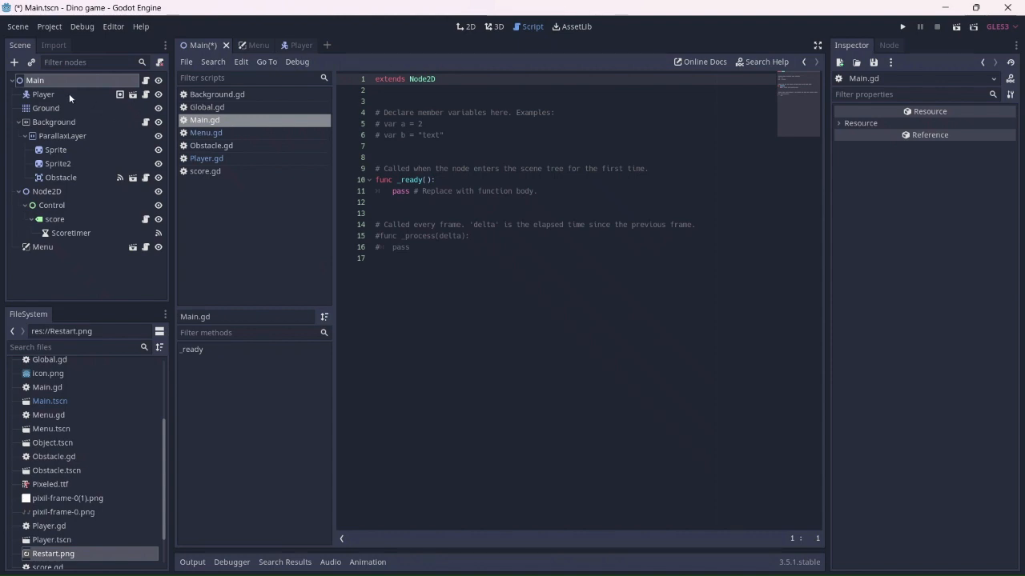
left_click(43, 93)
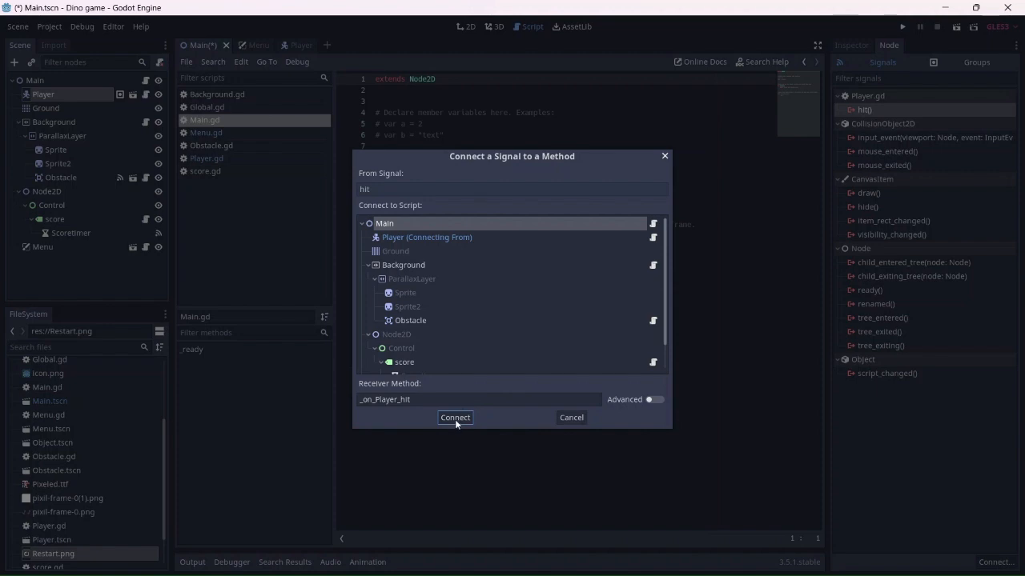
left_click(454, 416)
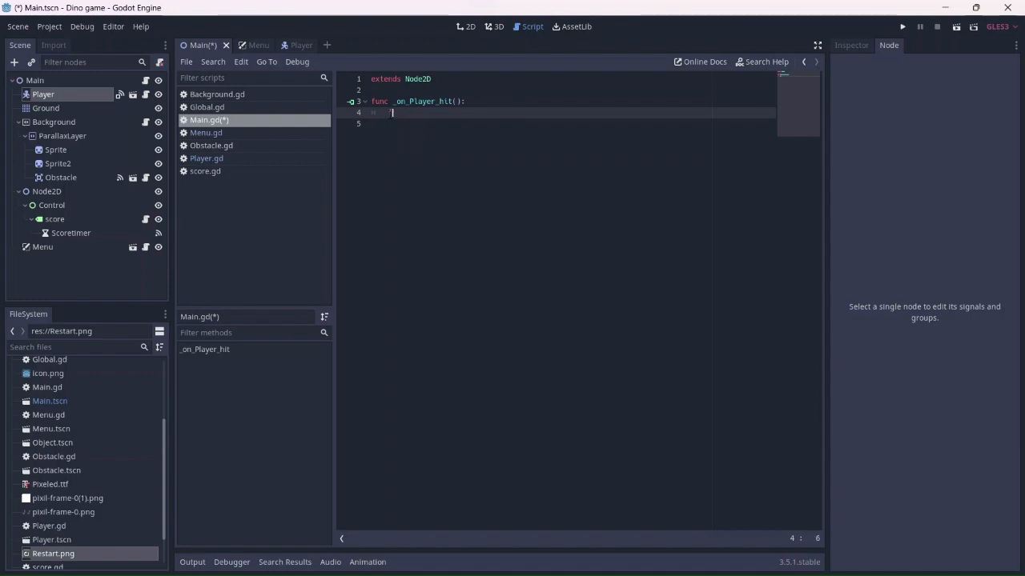
Step: Have _on_Player_hit call $Menu.show_gameover() and save the script
type("M")
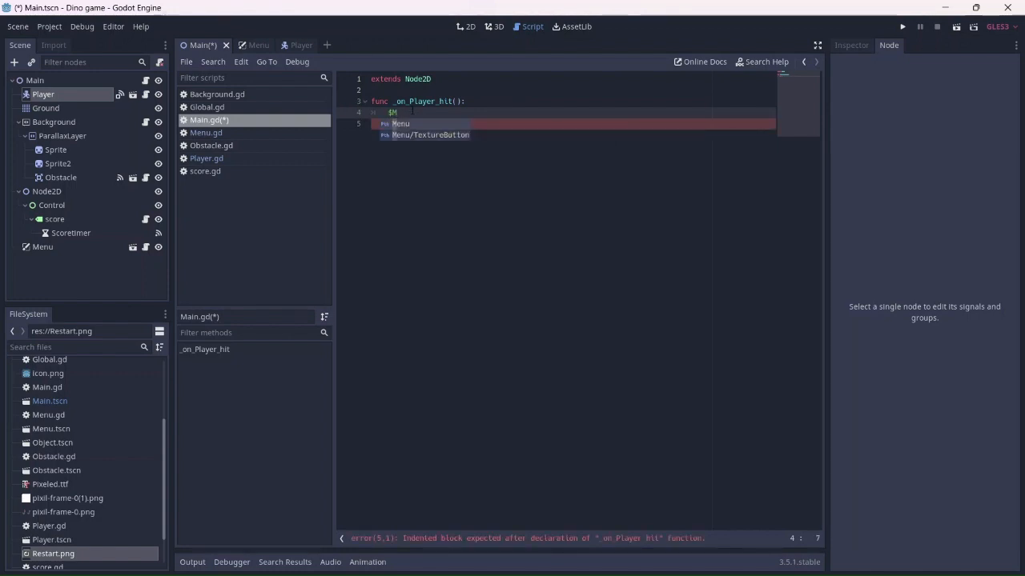
type(".show_gameover(")
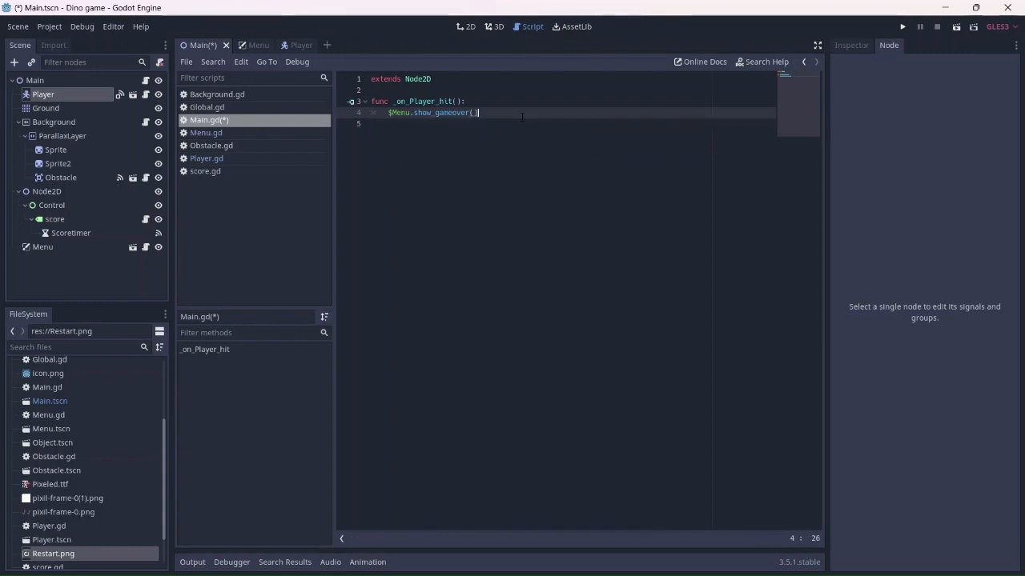
left_click(902, 26)
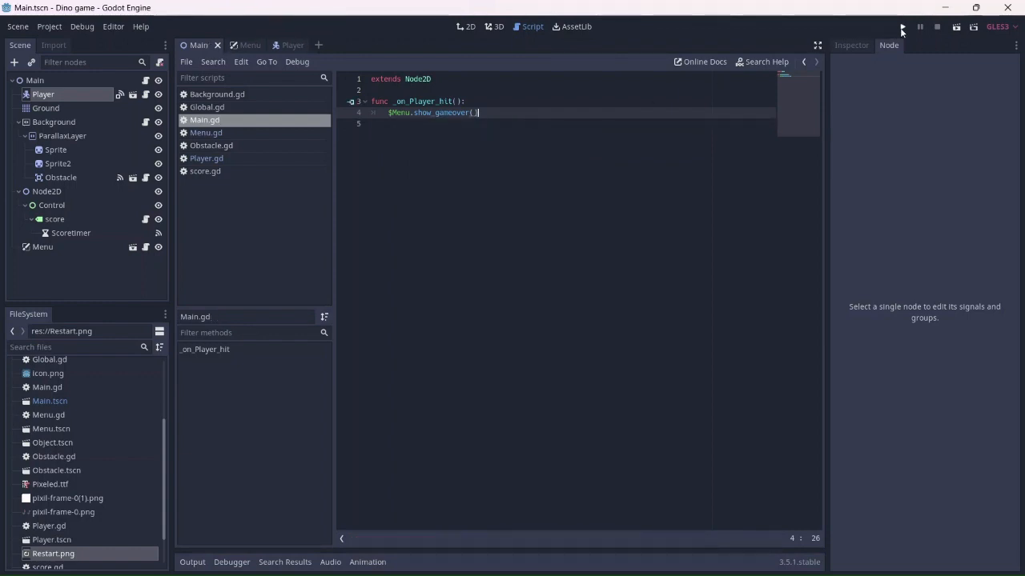
Step: Run the game and use the restart button after the dino is hit
left_click(903, 25)
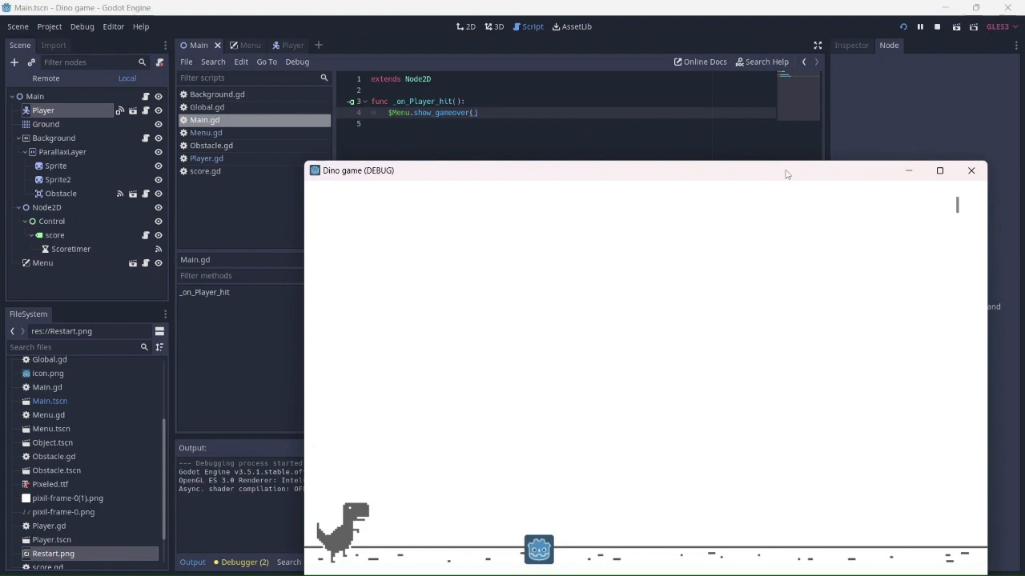
left_click_drag(560, 170, 531, 141)
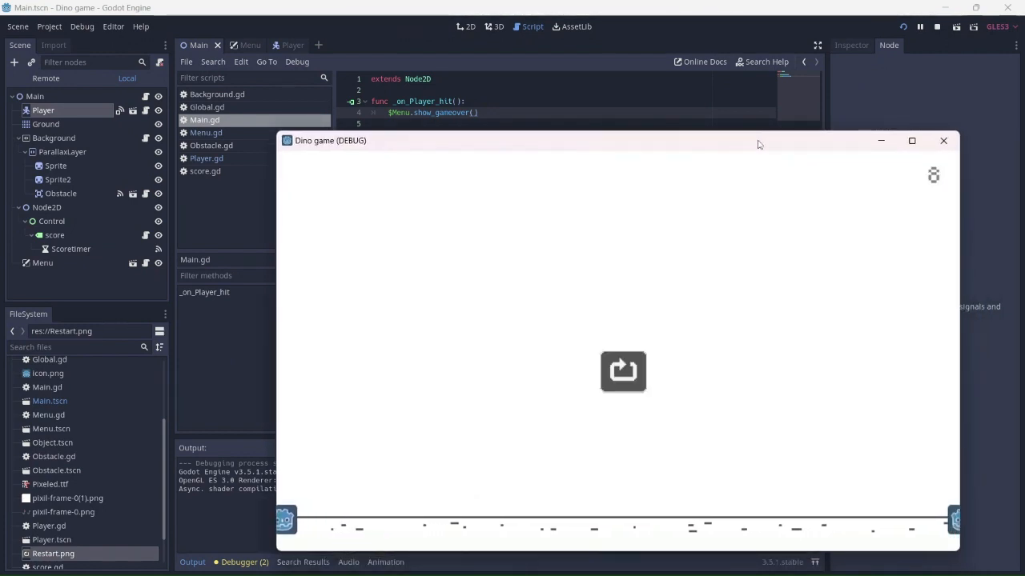
left_click(623, 371)
type("Global.score =")
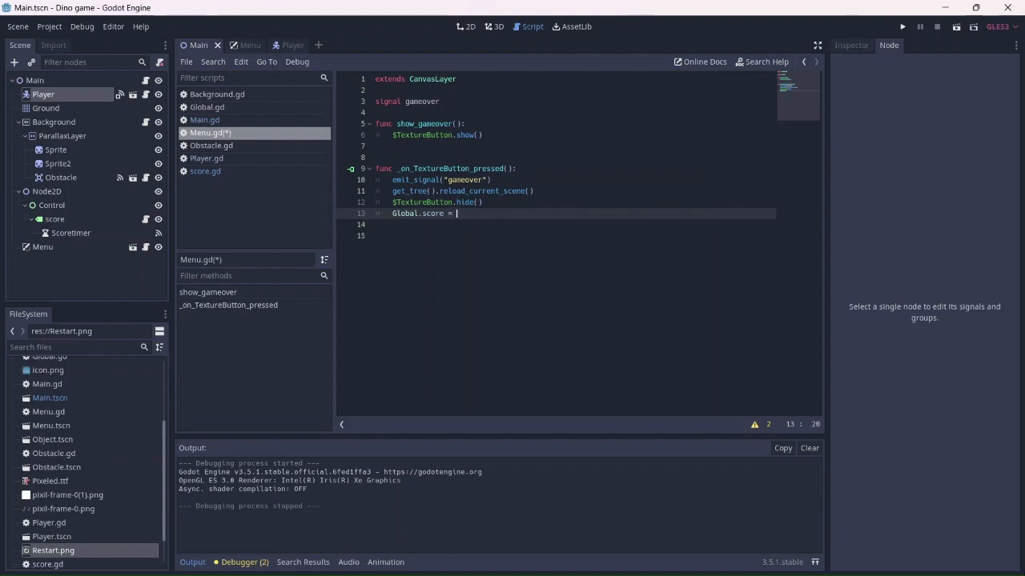
Step: Add 'Global.score = 0' to _on_TextureButton_pressed and run the game again
type("0")
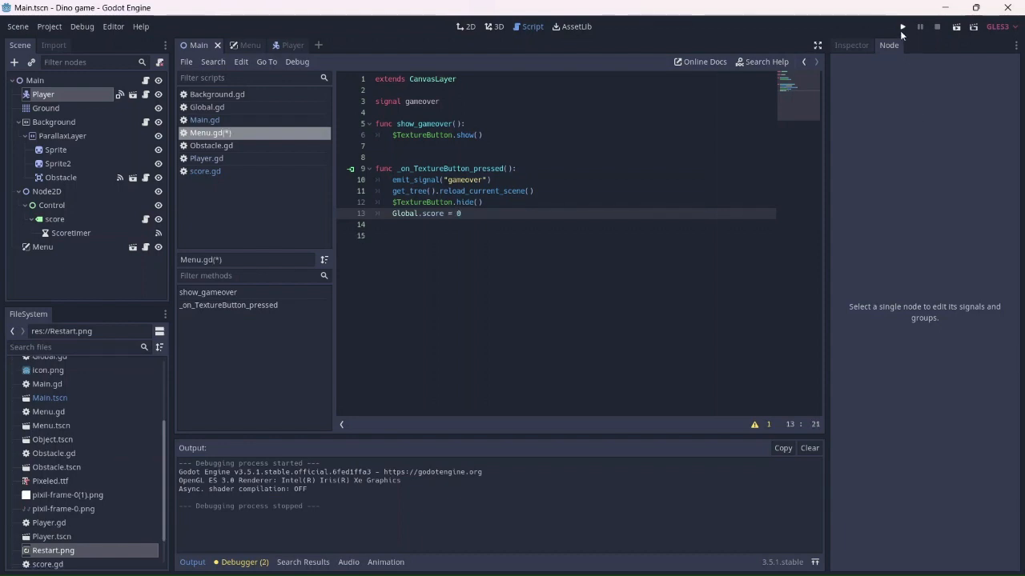
left_click(903, 26)
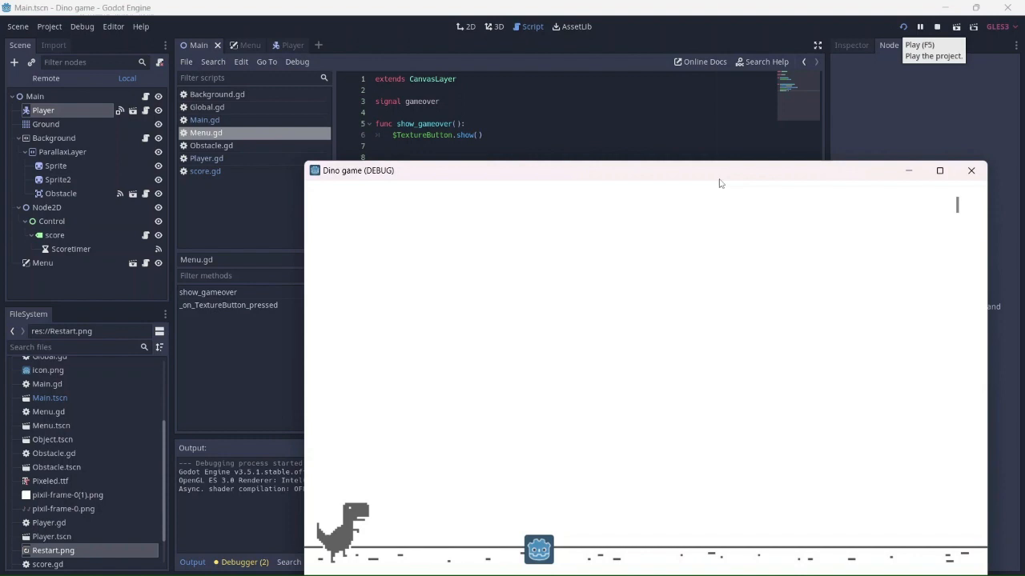
Step: Press restart on the running game's game-over screen so the dino runs again
left_click_drag(720, 170, 701, 154)
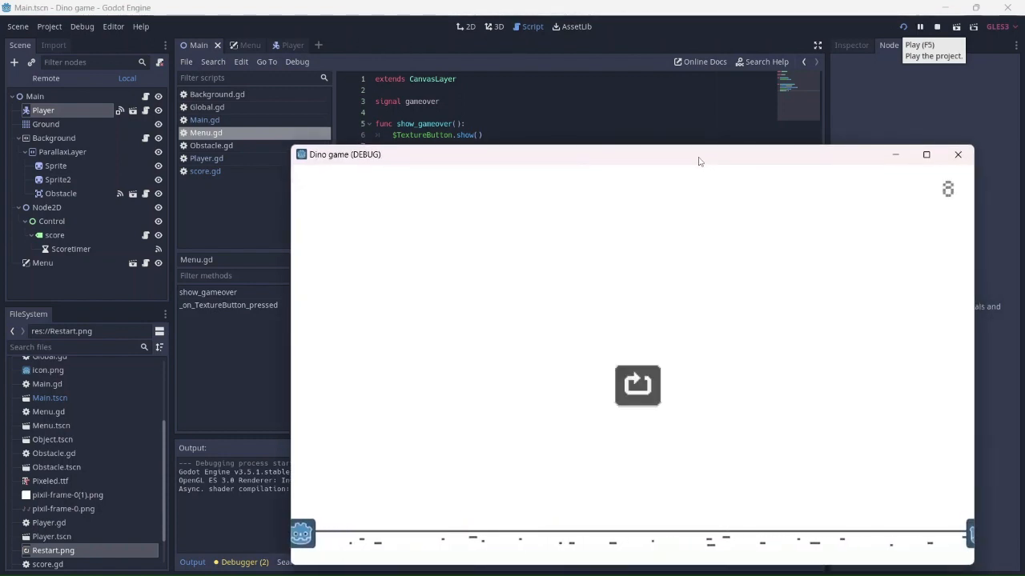
left_click(637, 384)
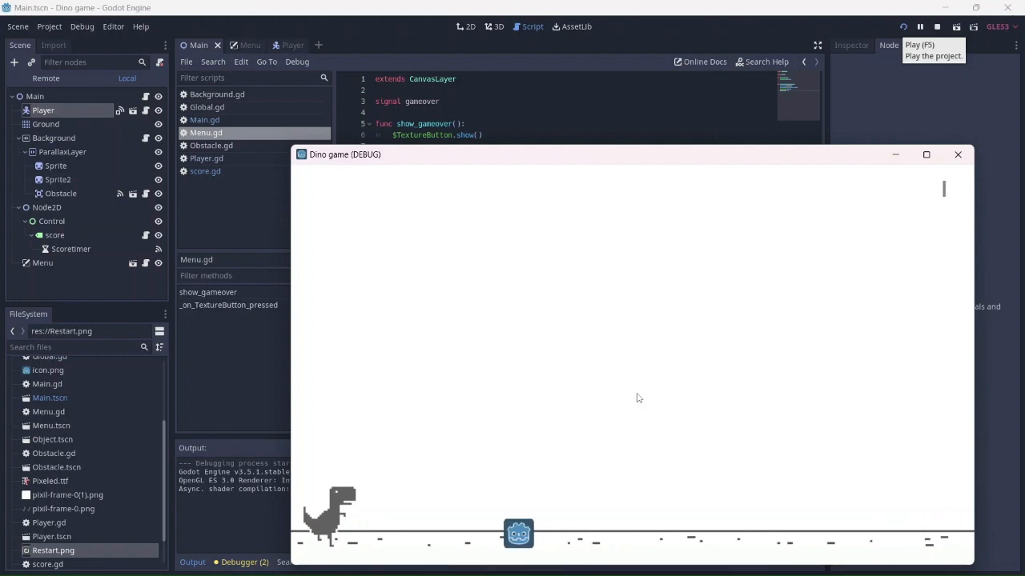